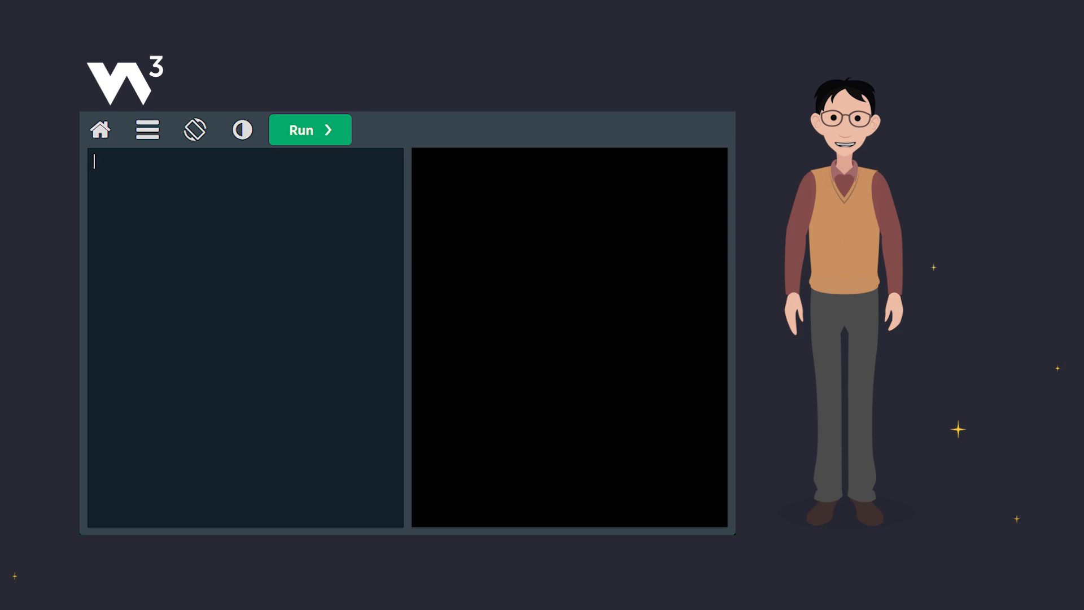
Start the word-variables program by typing x = "Learning
type("x = \"Learning")
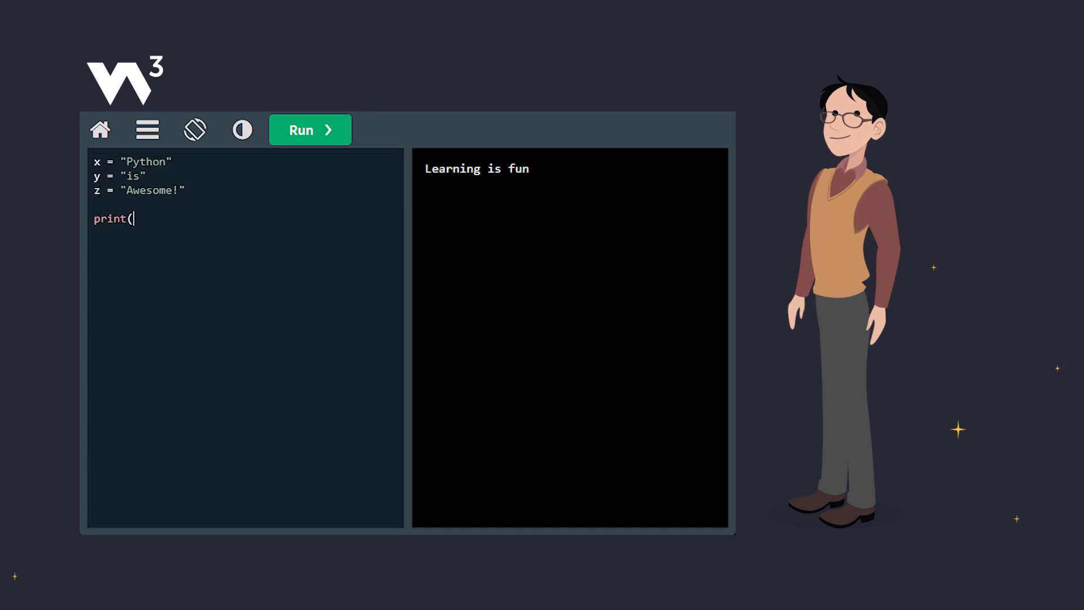
Complete print(x, y, z), then select the addition code to replace it
type("x, y, z)")
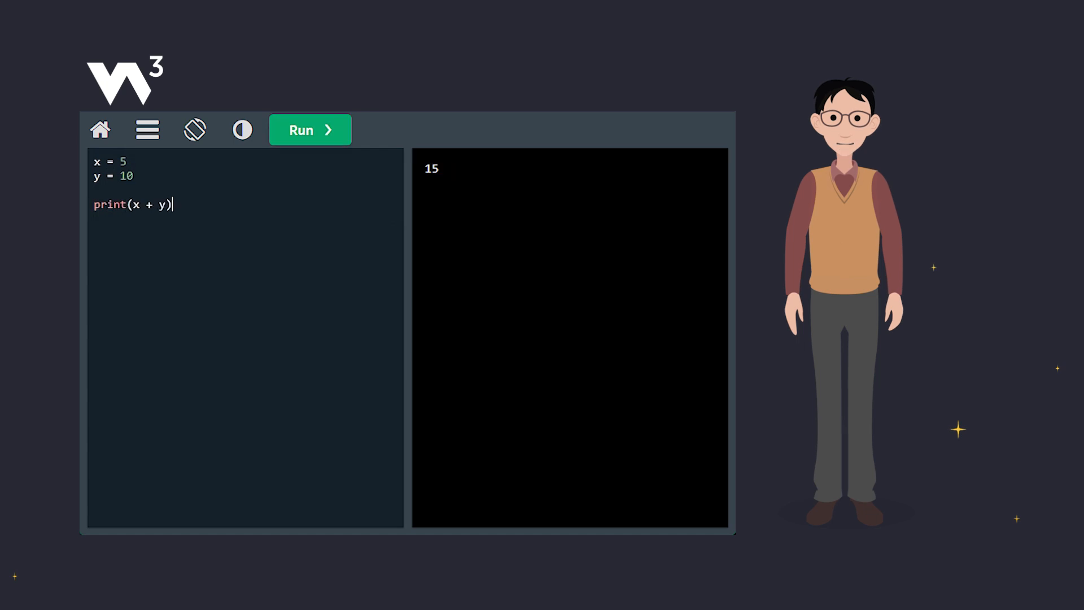
left_click_drag(94, 161, 173, 205)
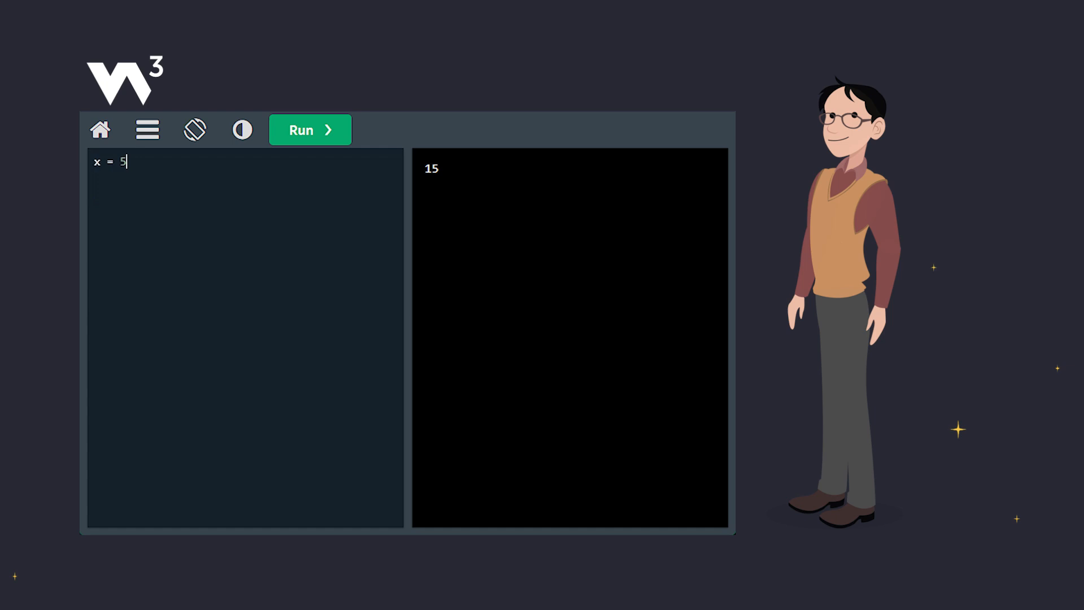
Run print(x, y) with x = 5 and y = "John", printing '5 John'
left_click(309, 130)
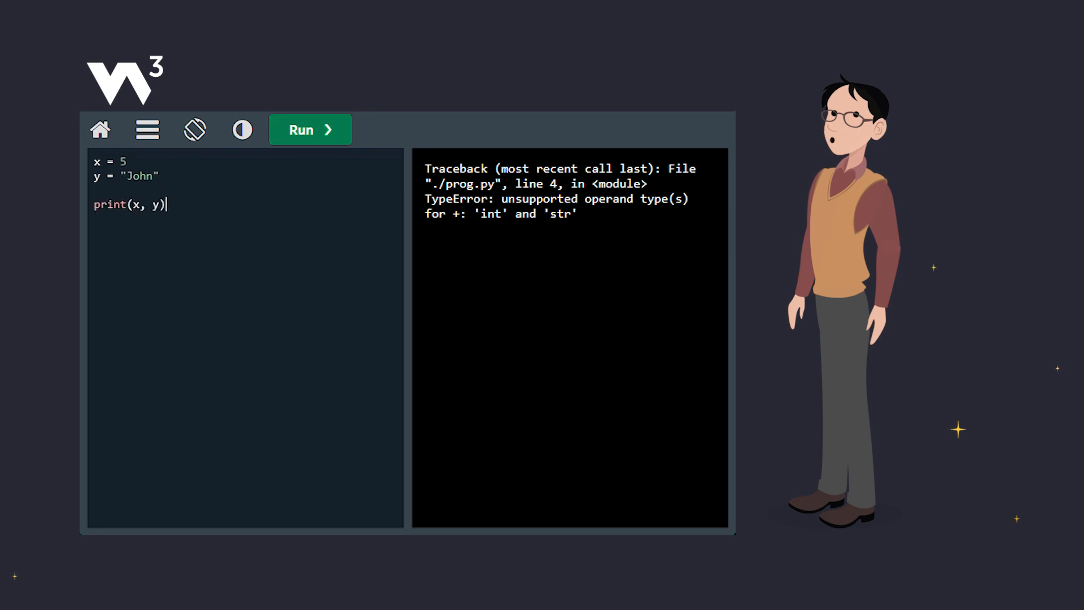
left_click(309, 130)
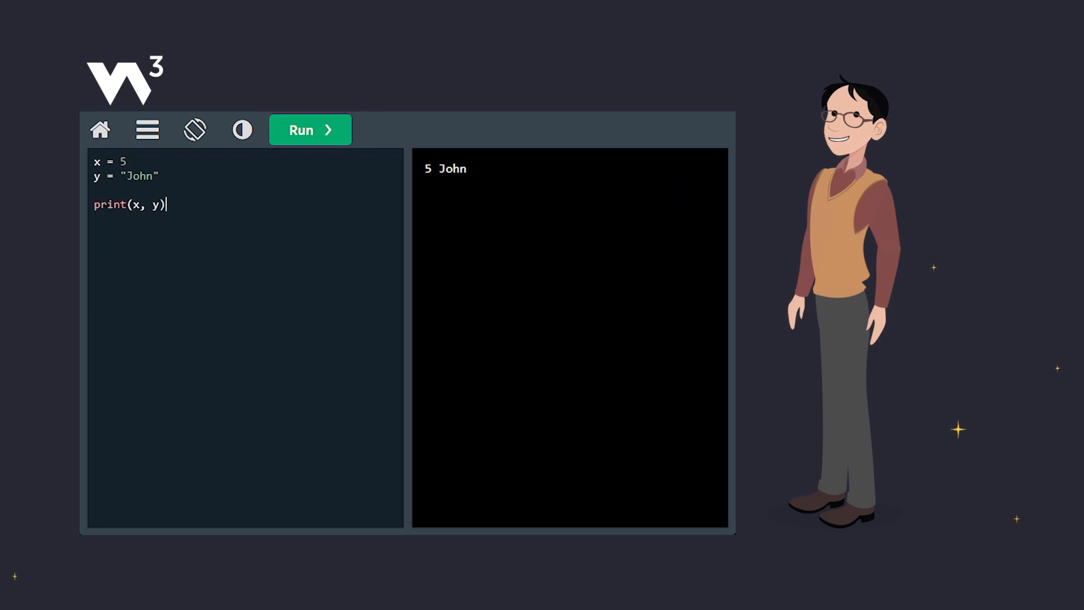